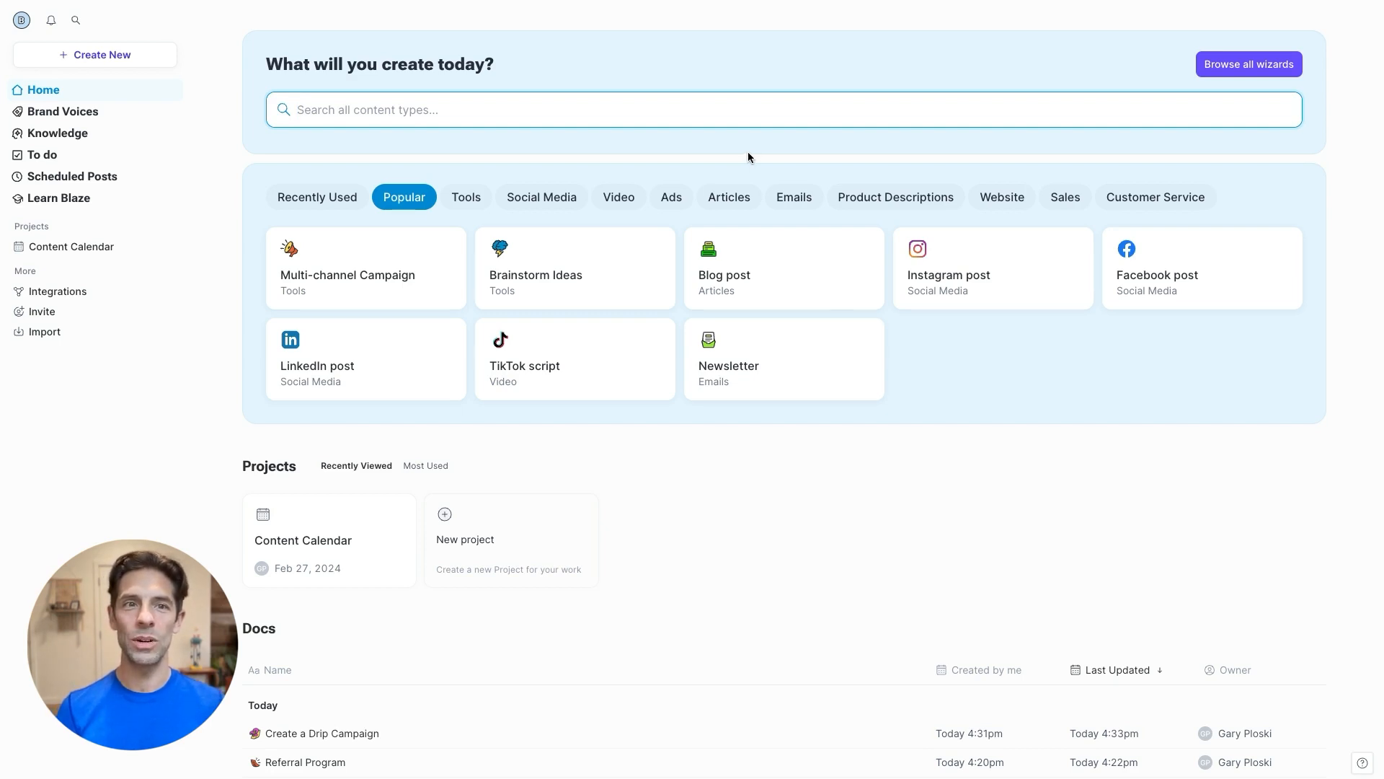
Step: Search the Home page for 'face' and open the Facebook ads wizard
type("face")
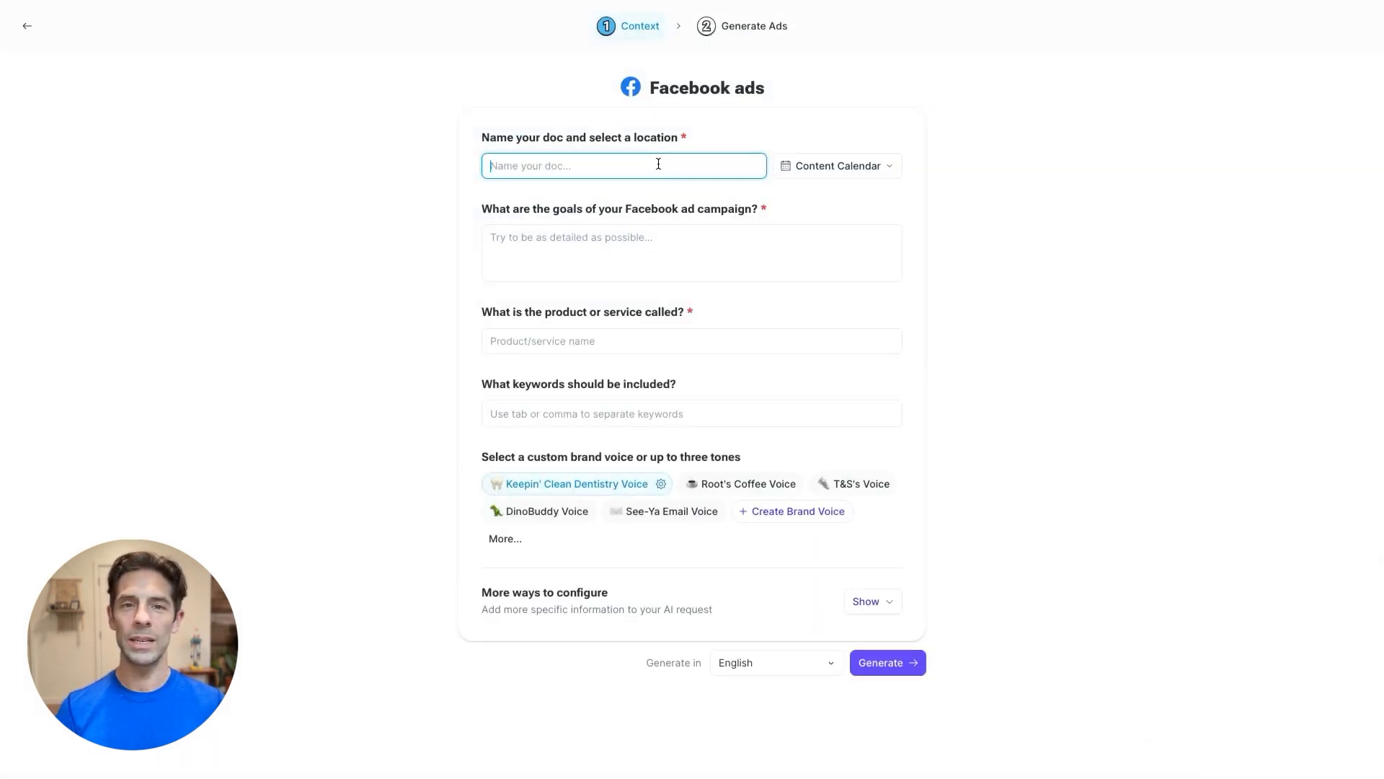
Step: Name the doc 'Ads: Spanish', describe the bulk-blends goal, product Roots Coffee, keywords bulk and coffee
type("Ads: SPanish")
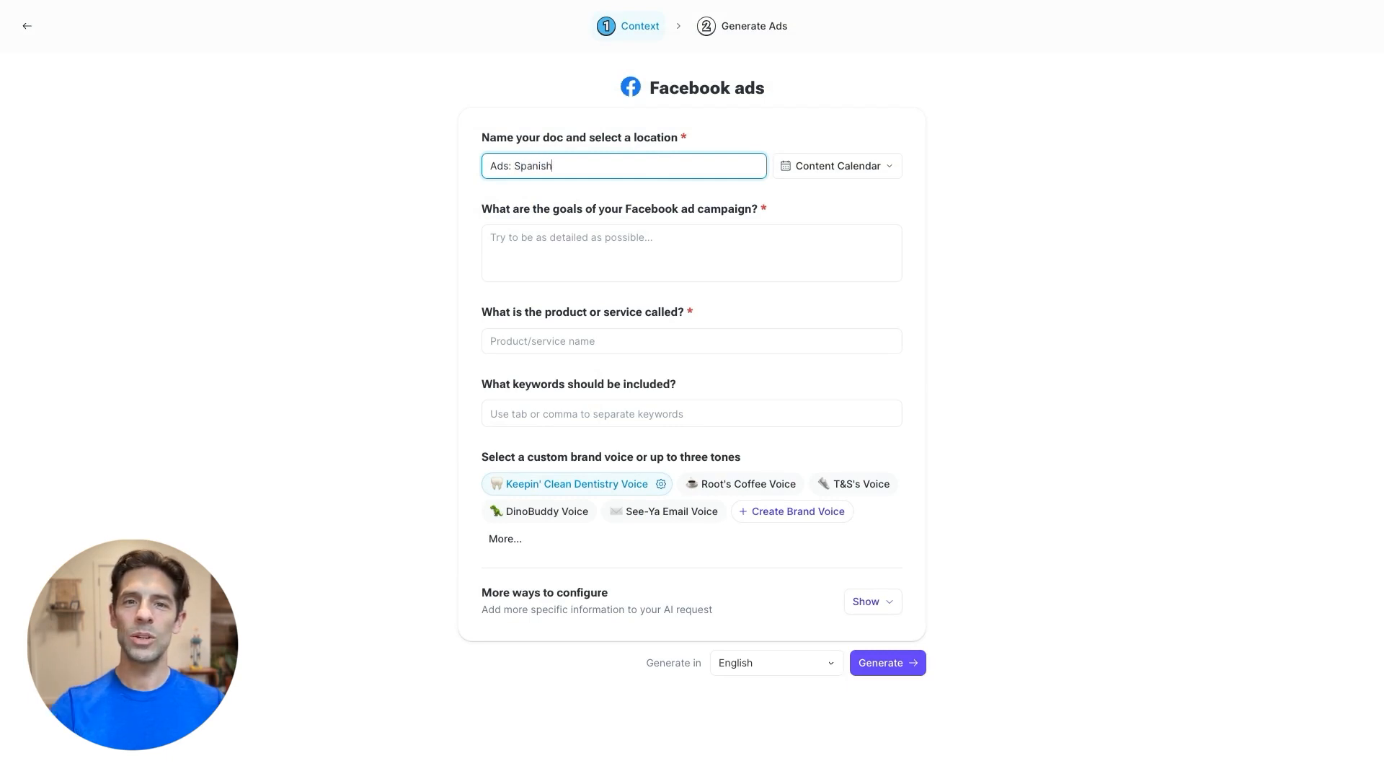
type("Promote the latest blends that are now available to purchase in bulk.")
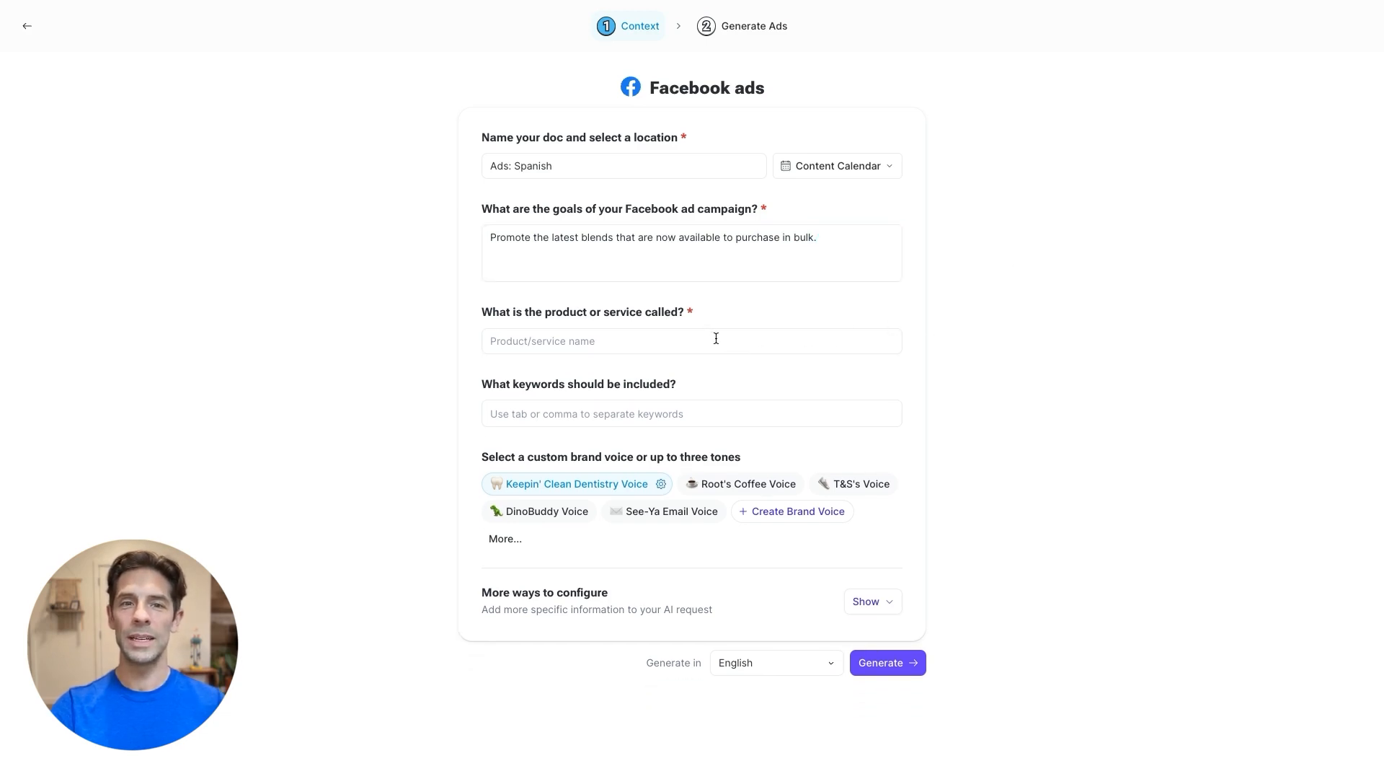
type("Roo")
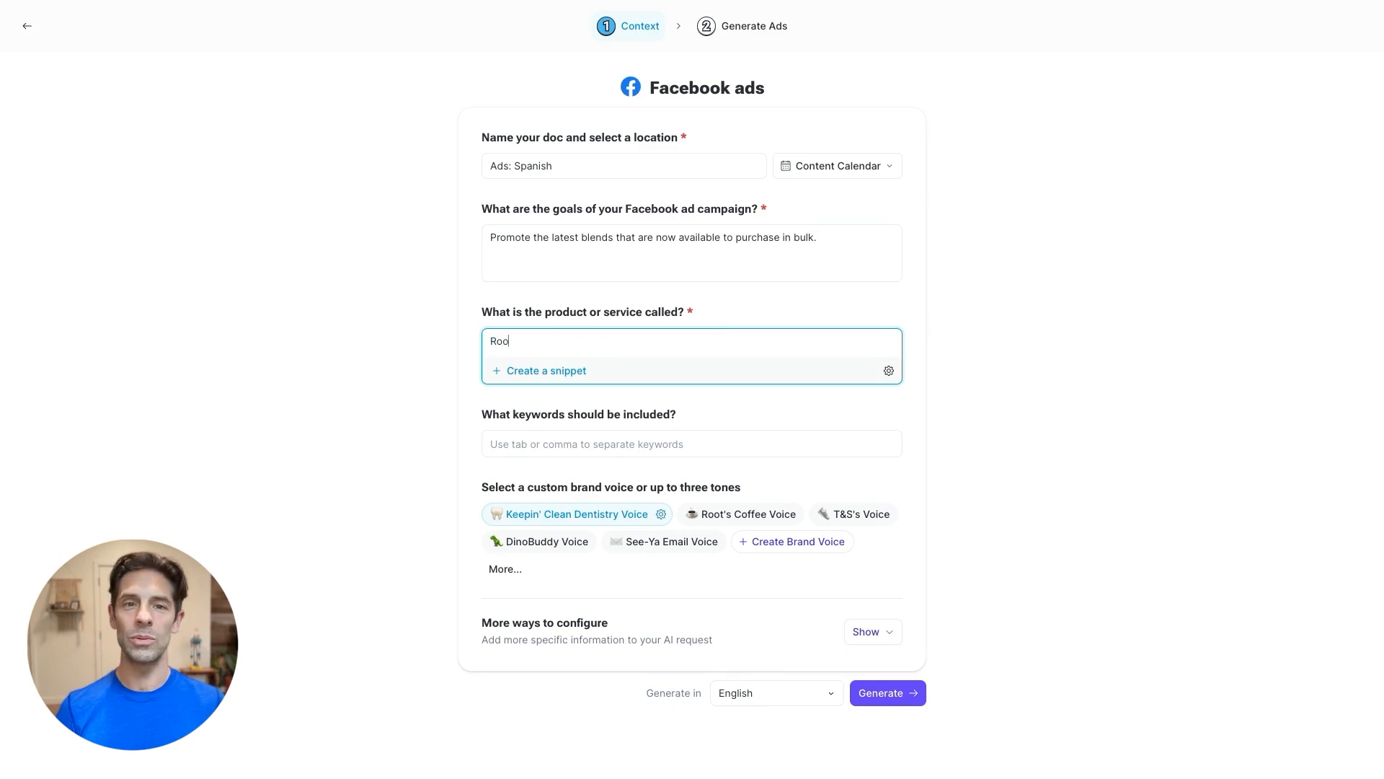
type("ts Coffee")
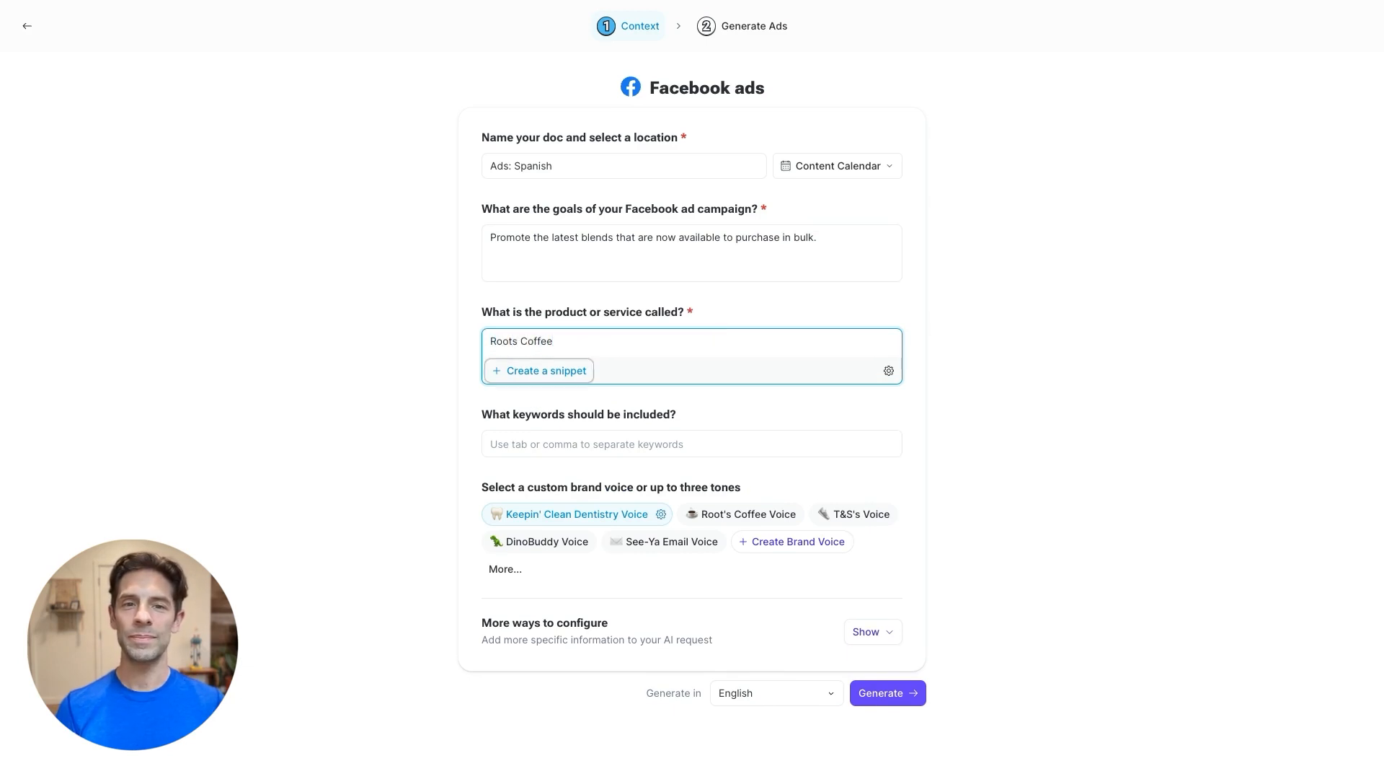
left_click(691, 443)
type("bulk co")
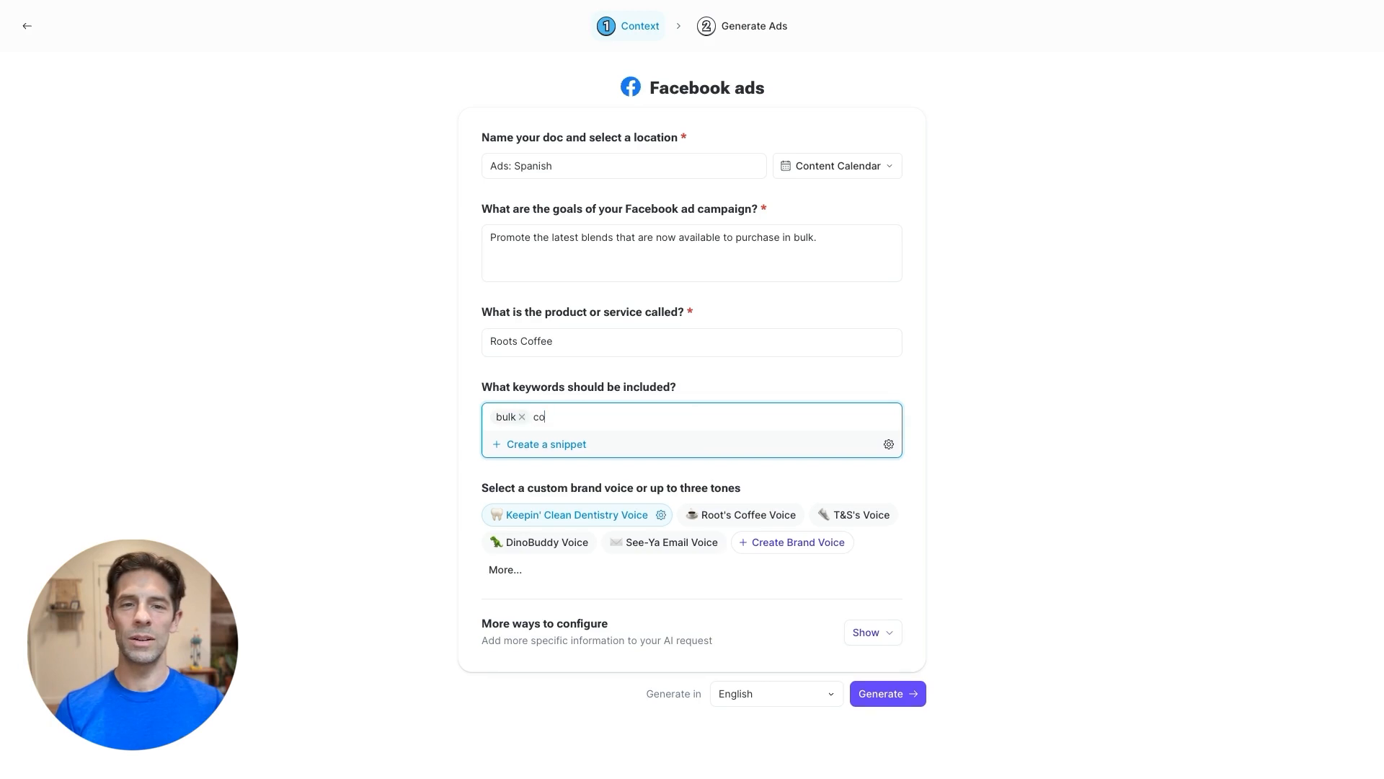
type("ffee")
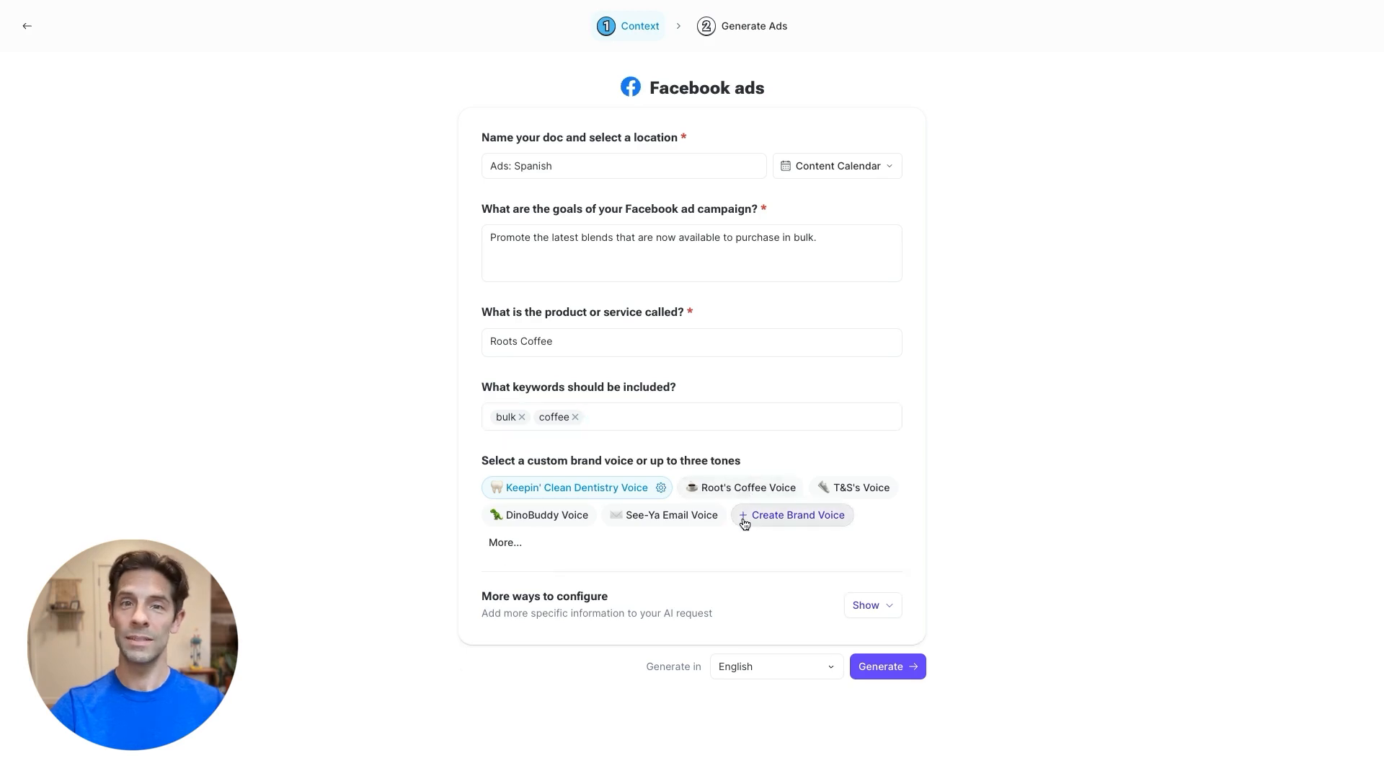
mouse_move(774, 669)
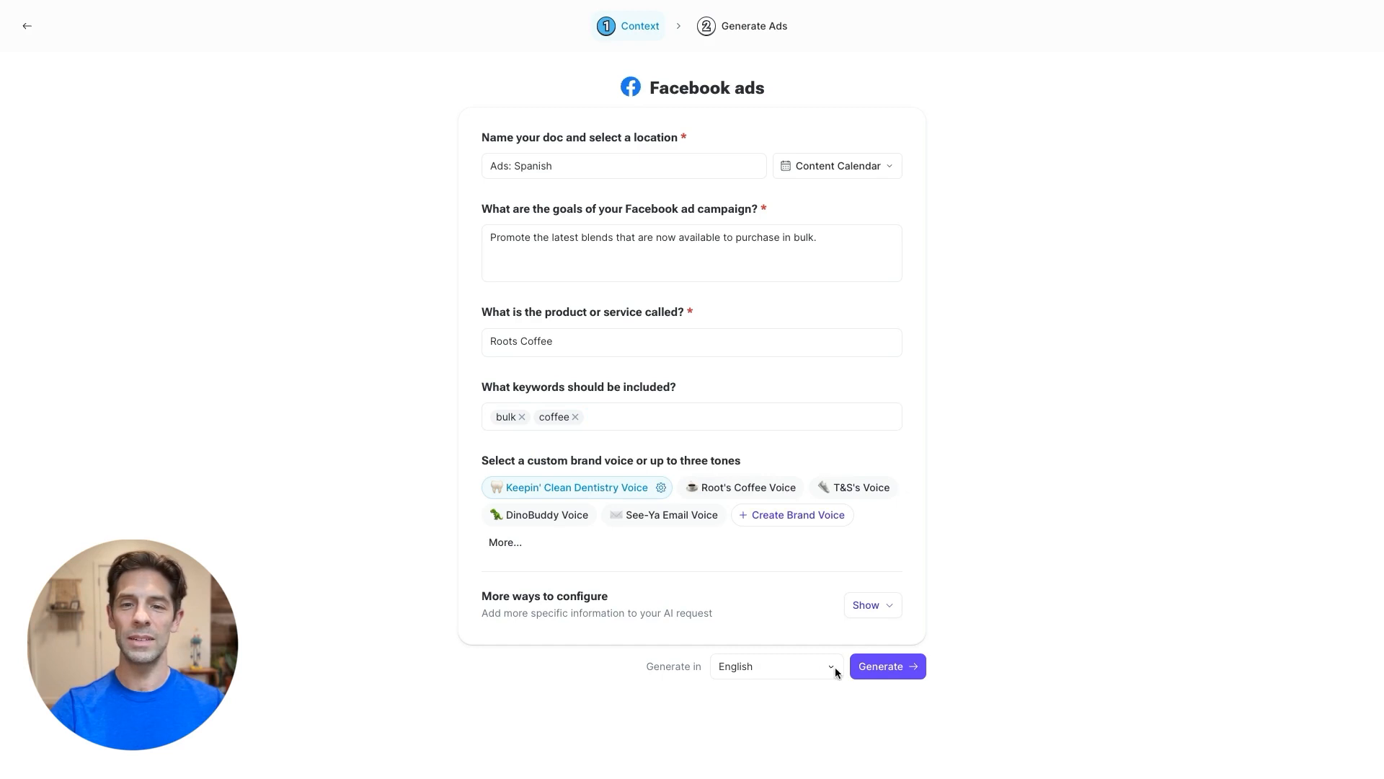
Step: Choose Spanish as the output language and generate the Facebook ads
left_click(775, 665)
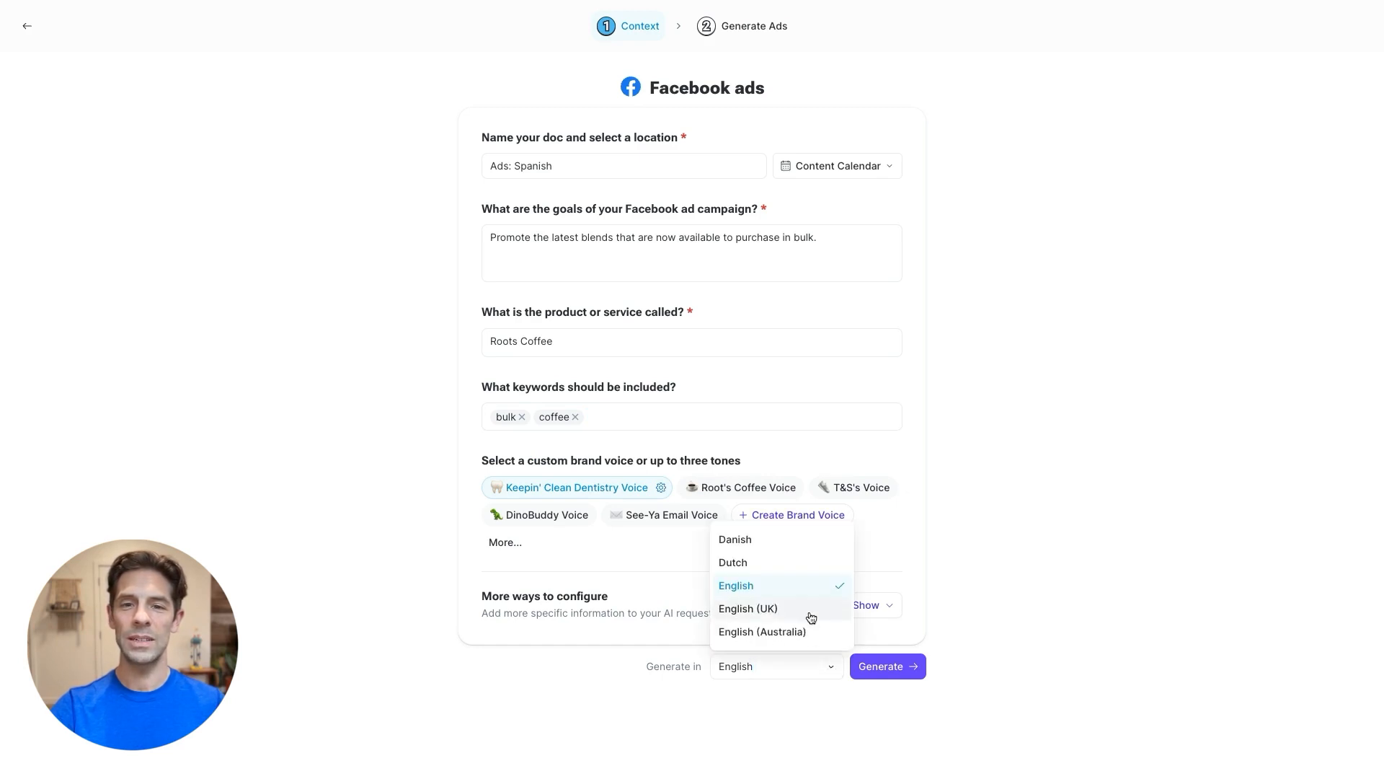
scroll("down", 3)
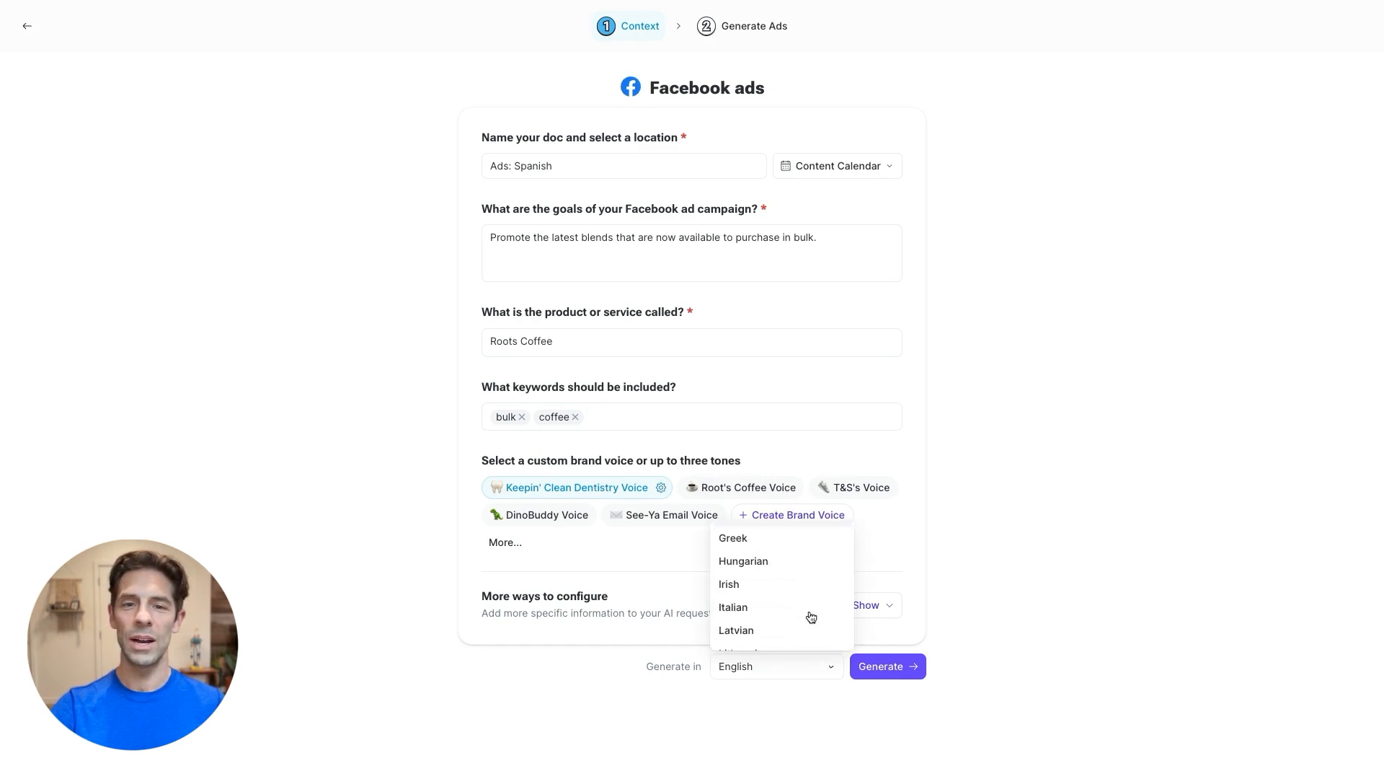
scroll("down", 3)
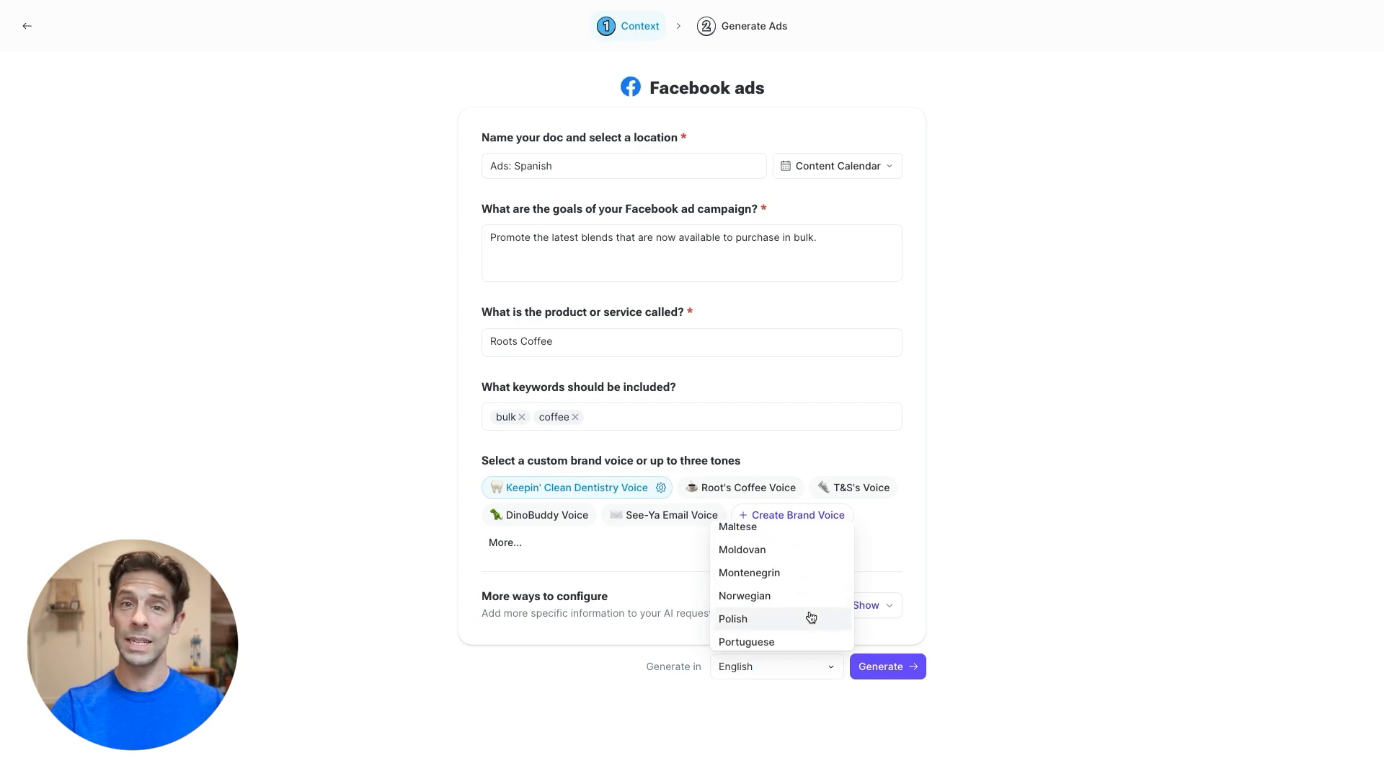
scroll("down", 3)
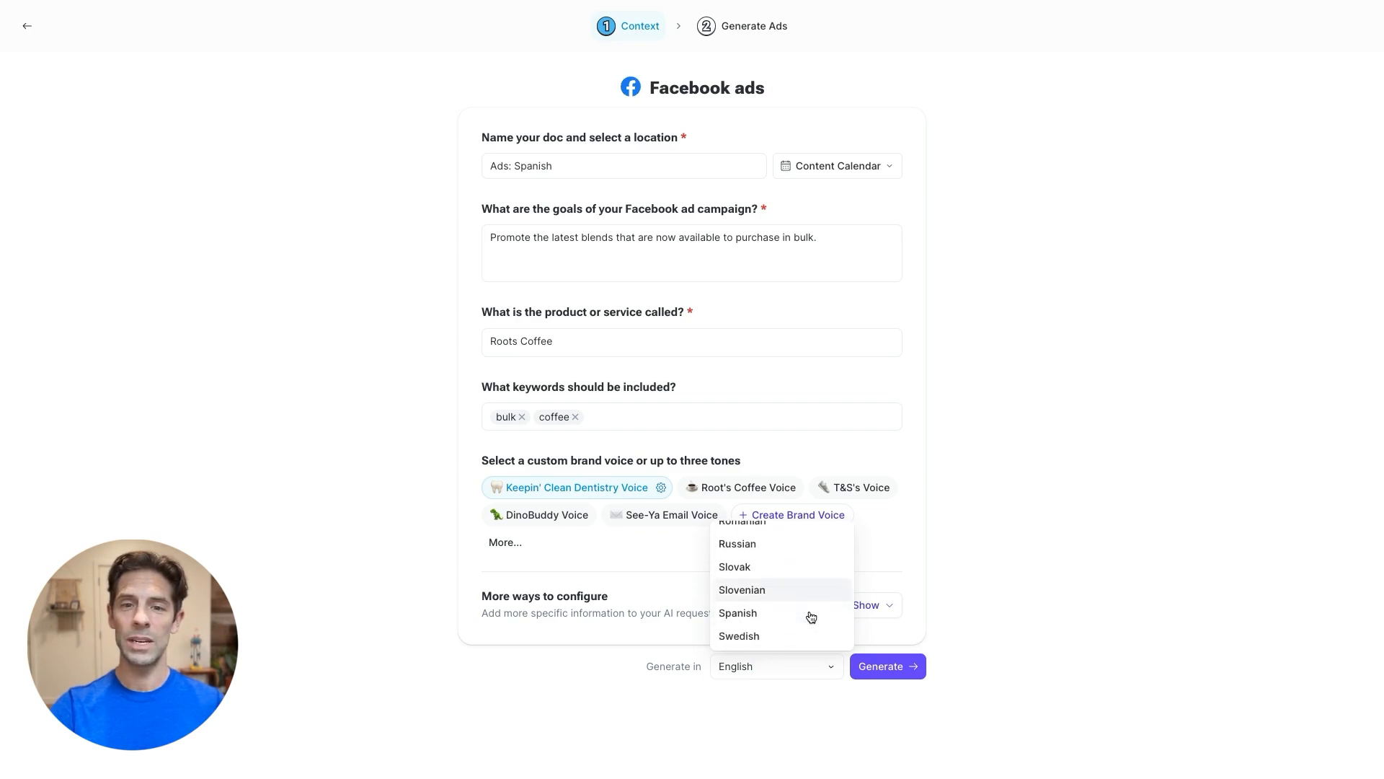
left_click(738, 613)
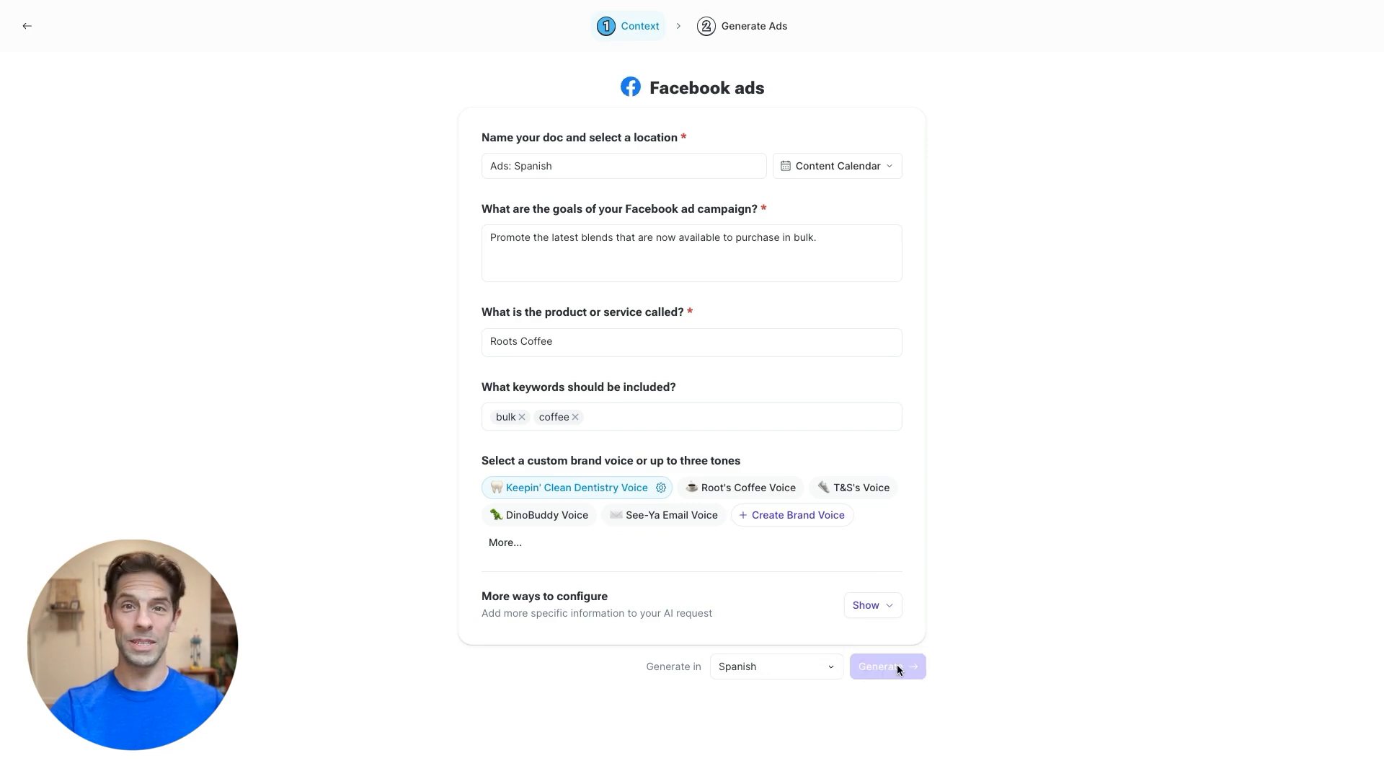
left_click(886, 665)
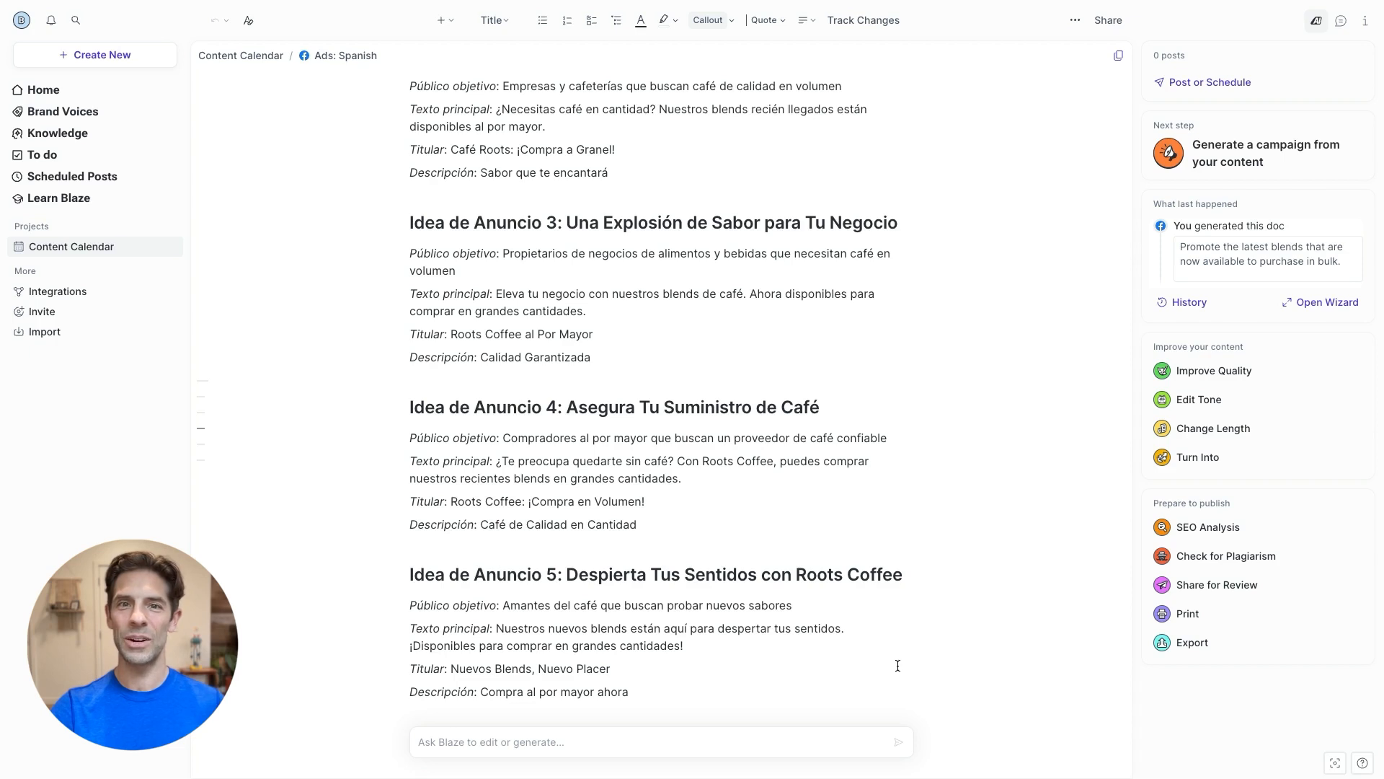
Step: Scroll up to the title 'Ideas para Anuncios de Facebook de Roots Coffee'
scroll("up", 3)
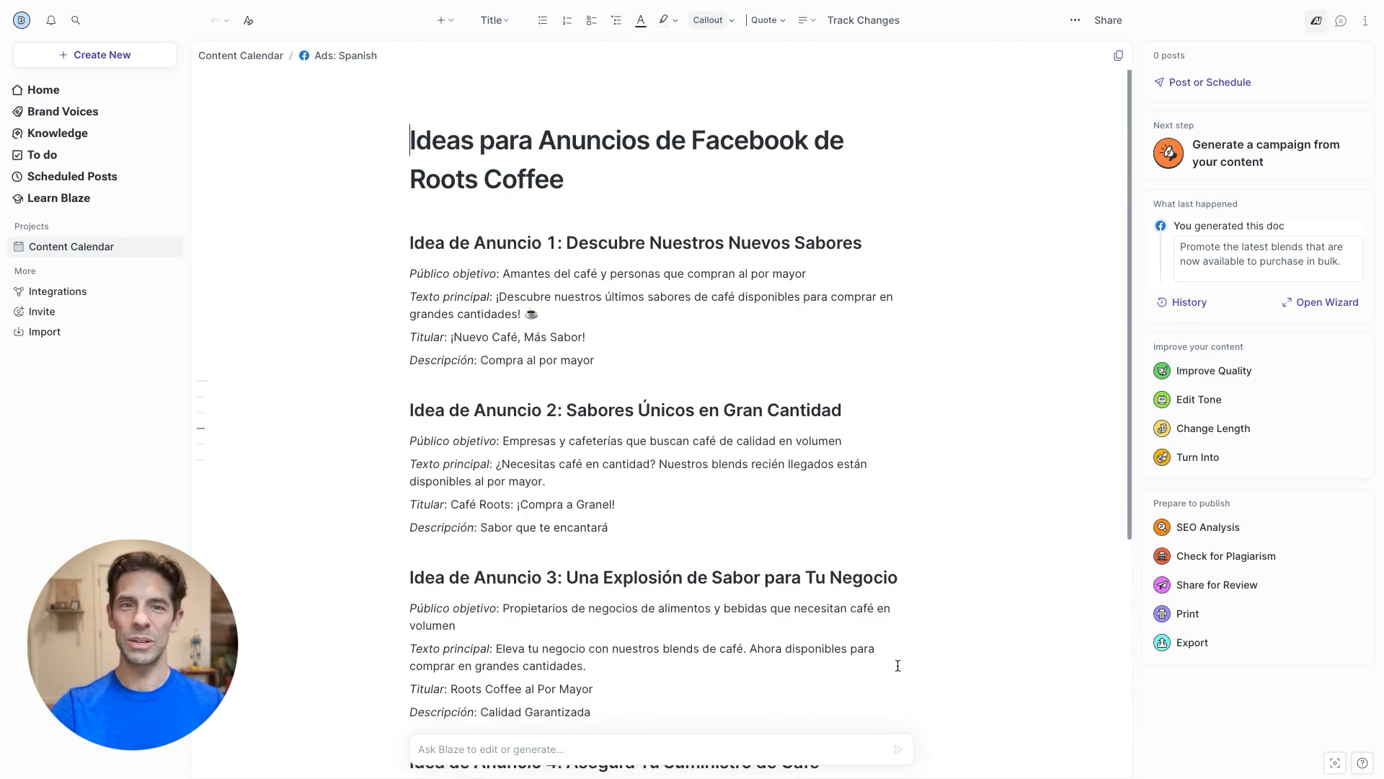